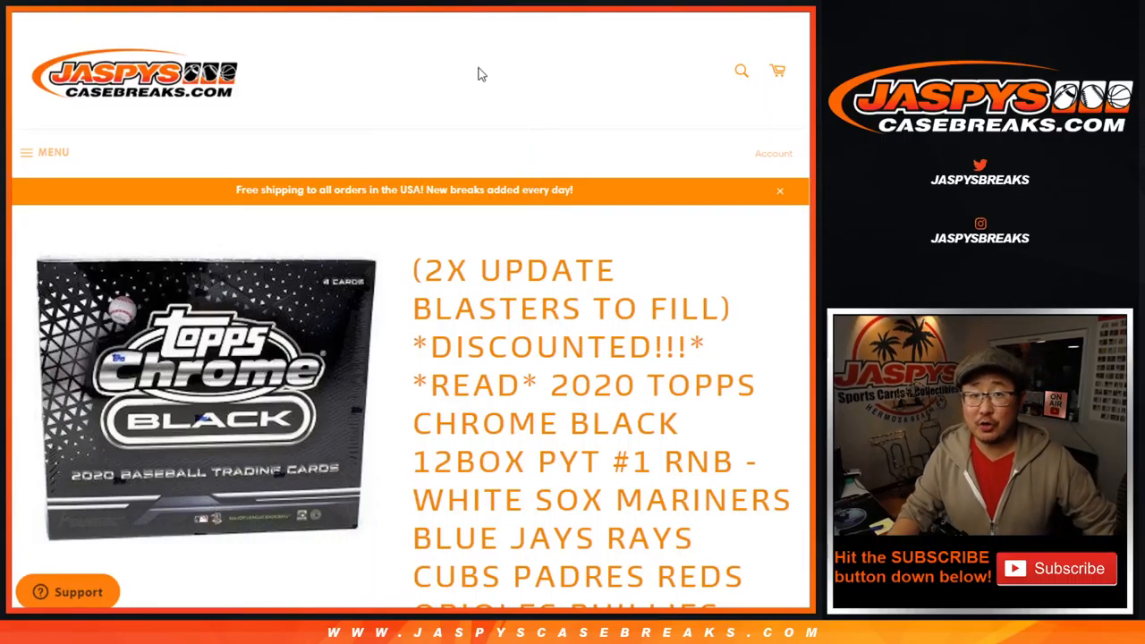
# Step: Randomize the ten participant names, then reshuffle with Again! for six randomizations total
pyautogui.scroll(-3)
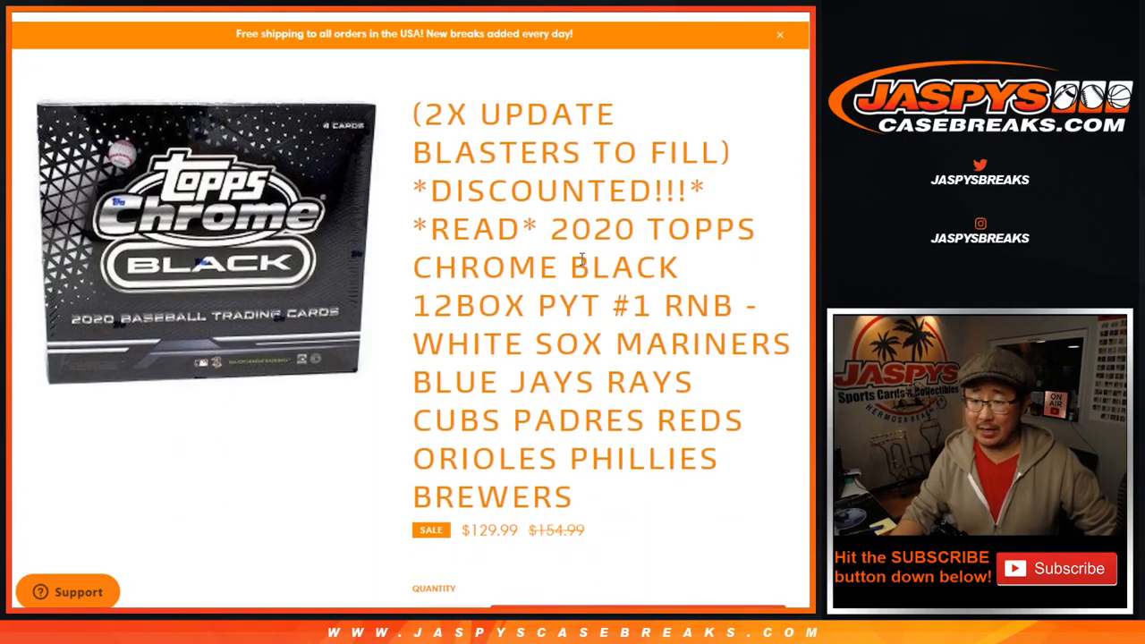
pyautogui.scroll(-3)
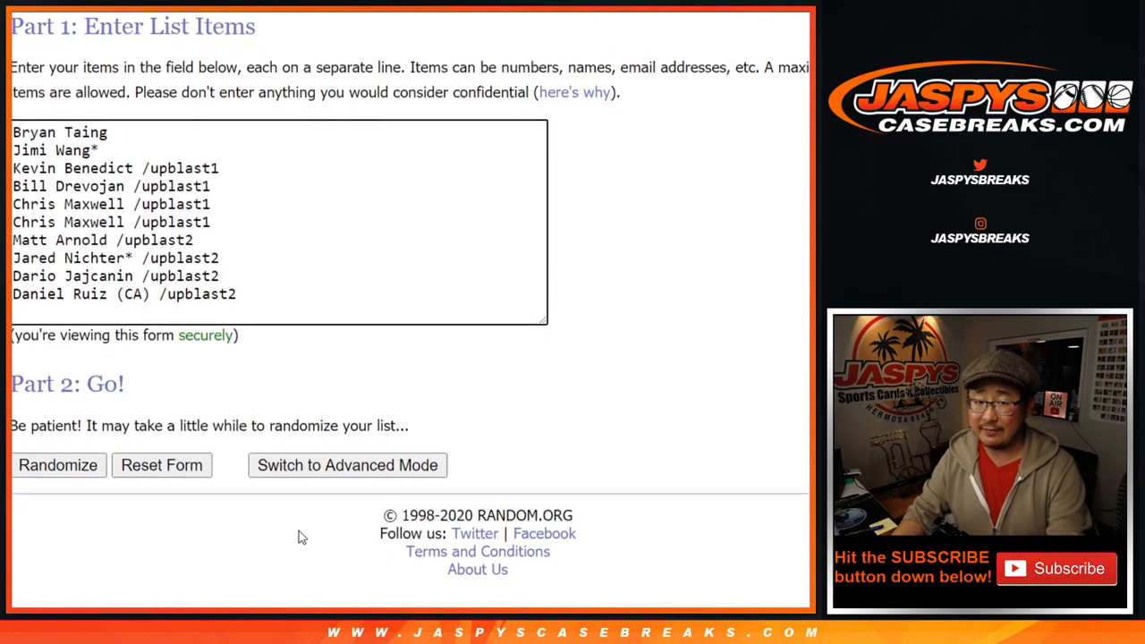
pyautogui.click(57, 465)
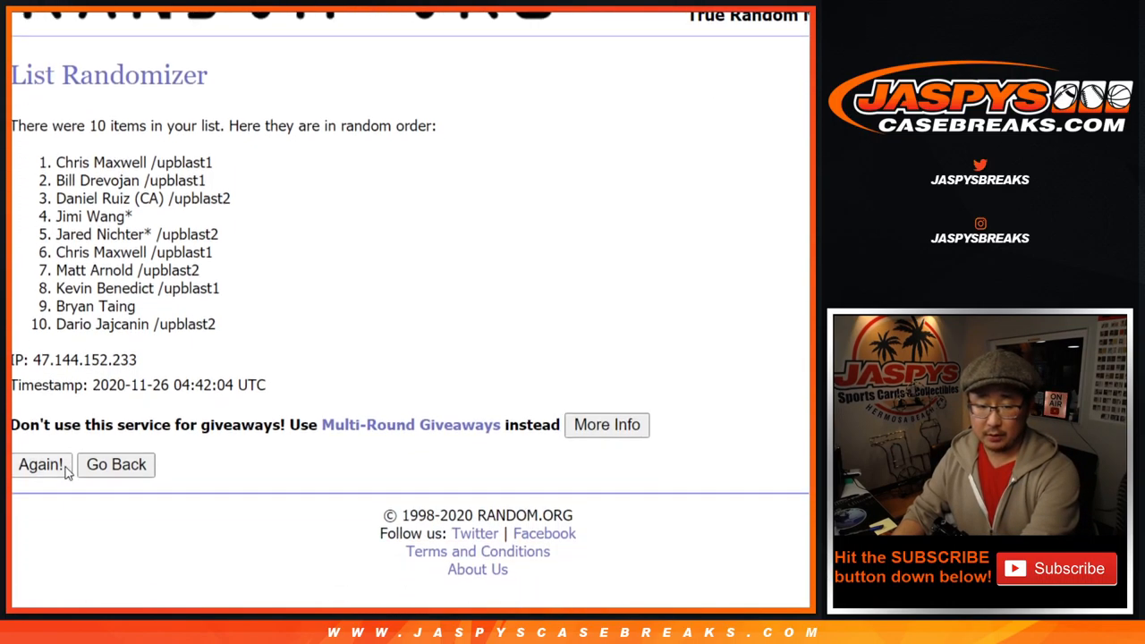
pyautogui.click(40, 464)
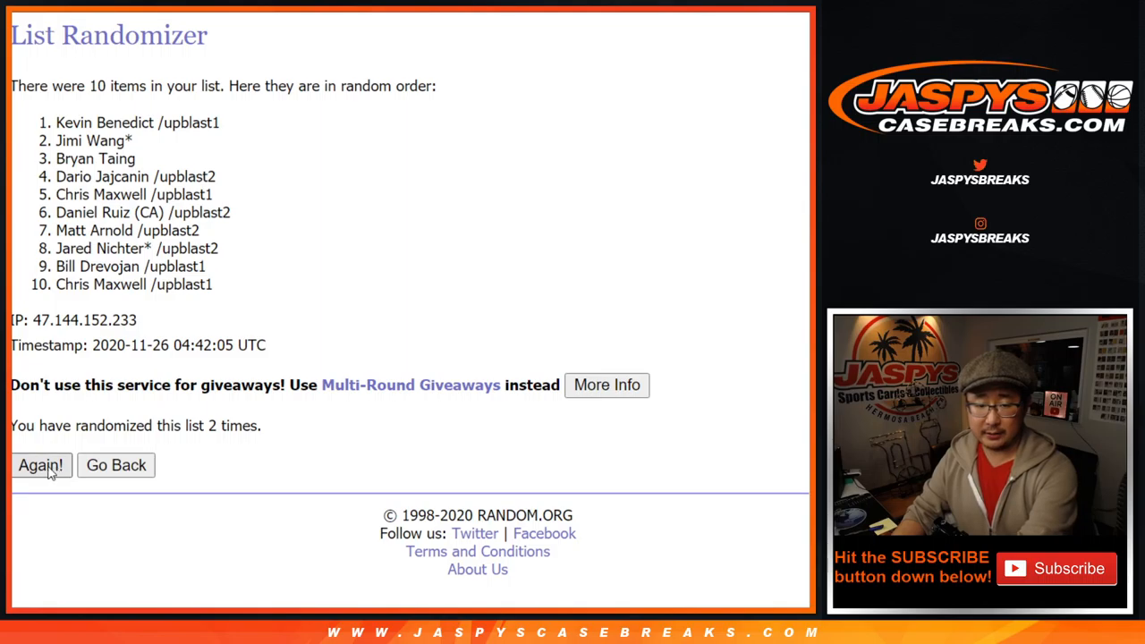
pyautogui.click(41, 465)
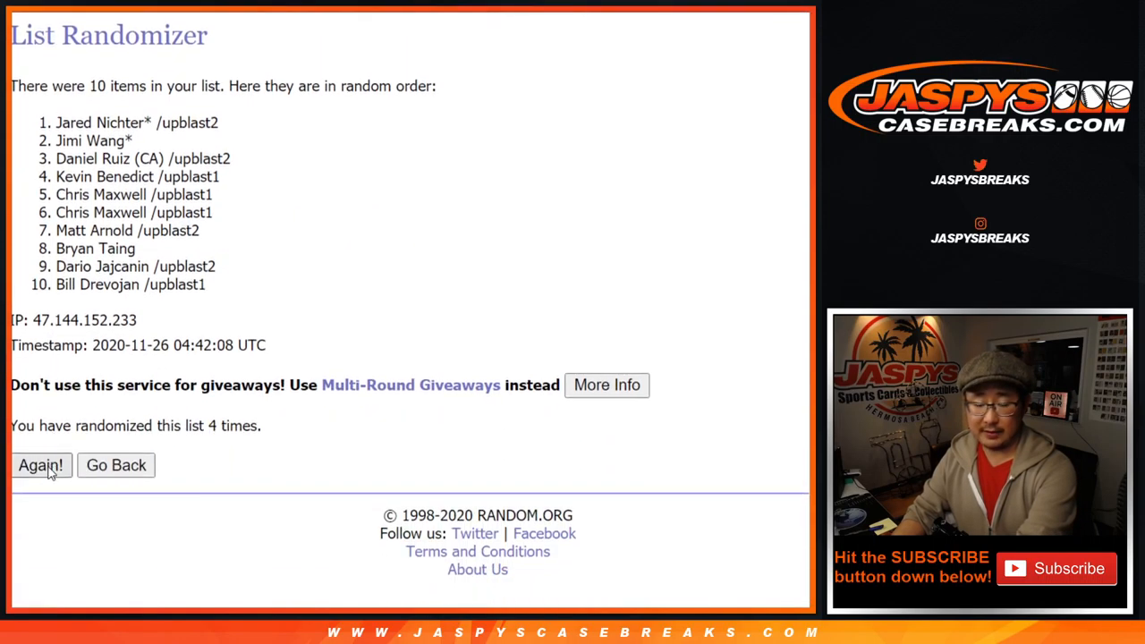
pyautogui.click(40, 466)
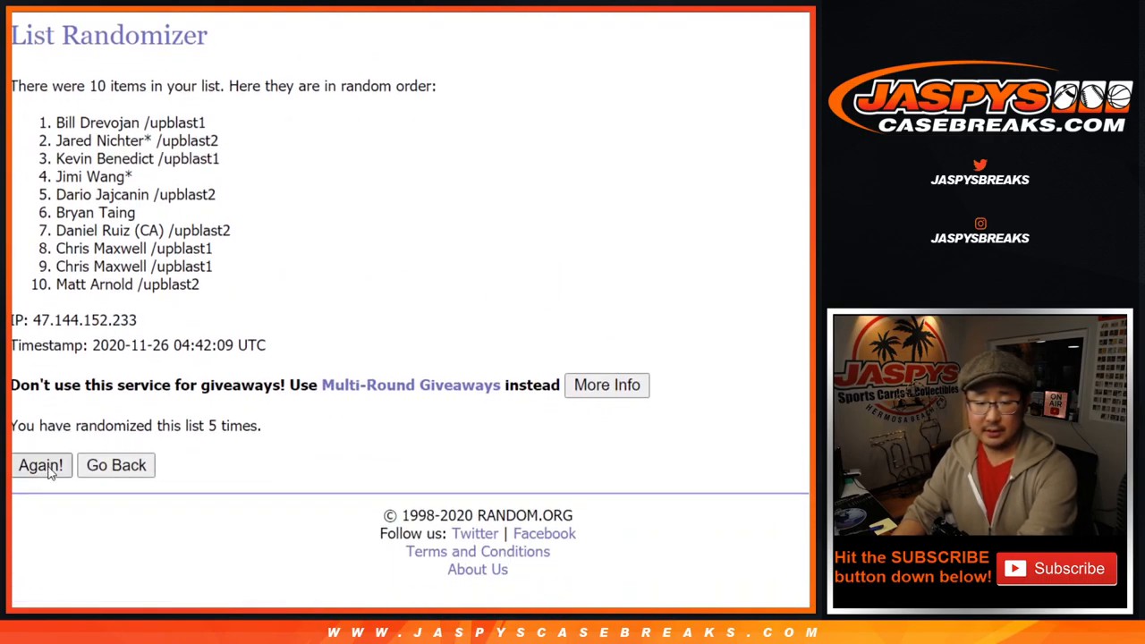
pyautogui.click(40, 465)
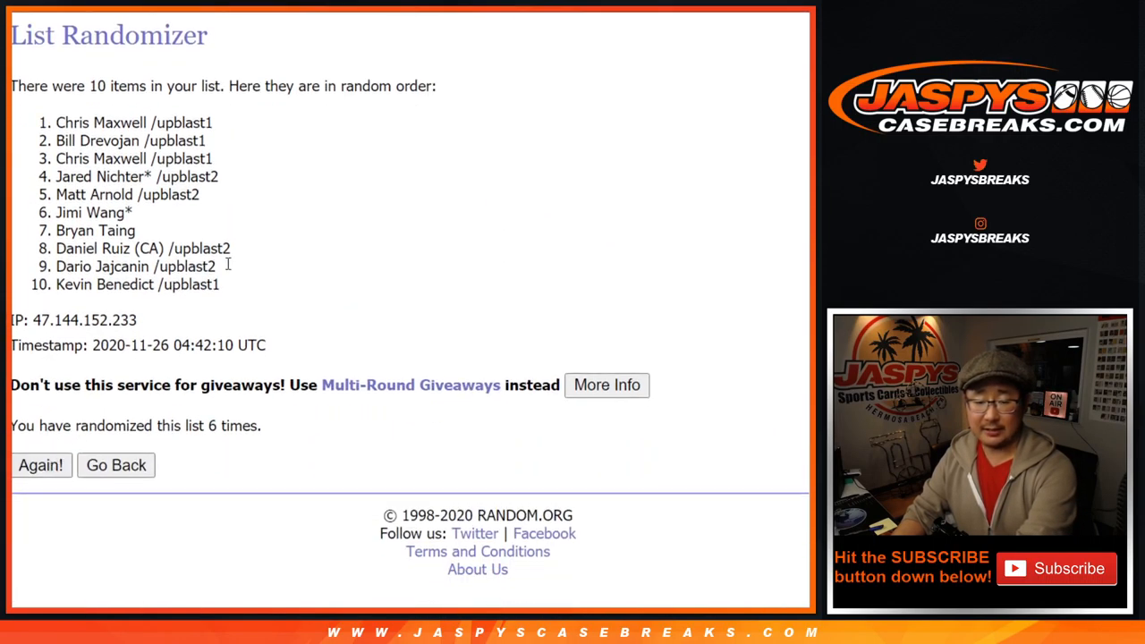
pyautogui.click(40, 465)
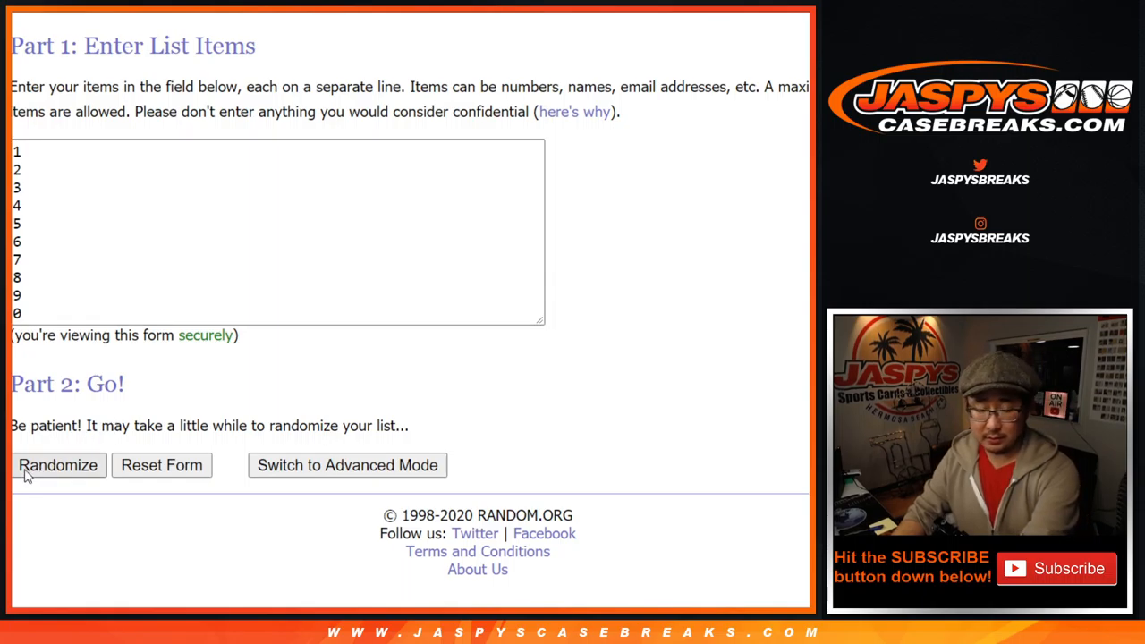
# Step: Shuffle the digits 1–9 and 0 repeatedly, then select the final shuffled order for copying
pyautogui.click(58, 465)
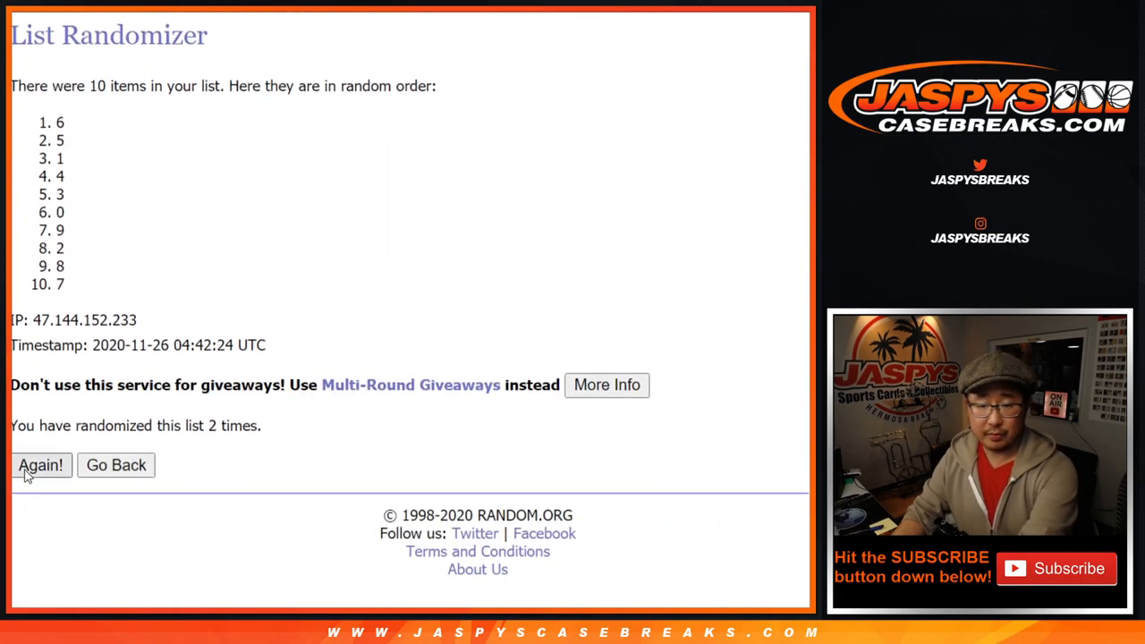
pyautogui.click(41, 465)
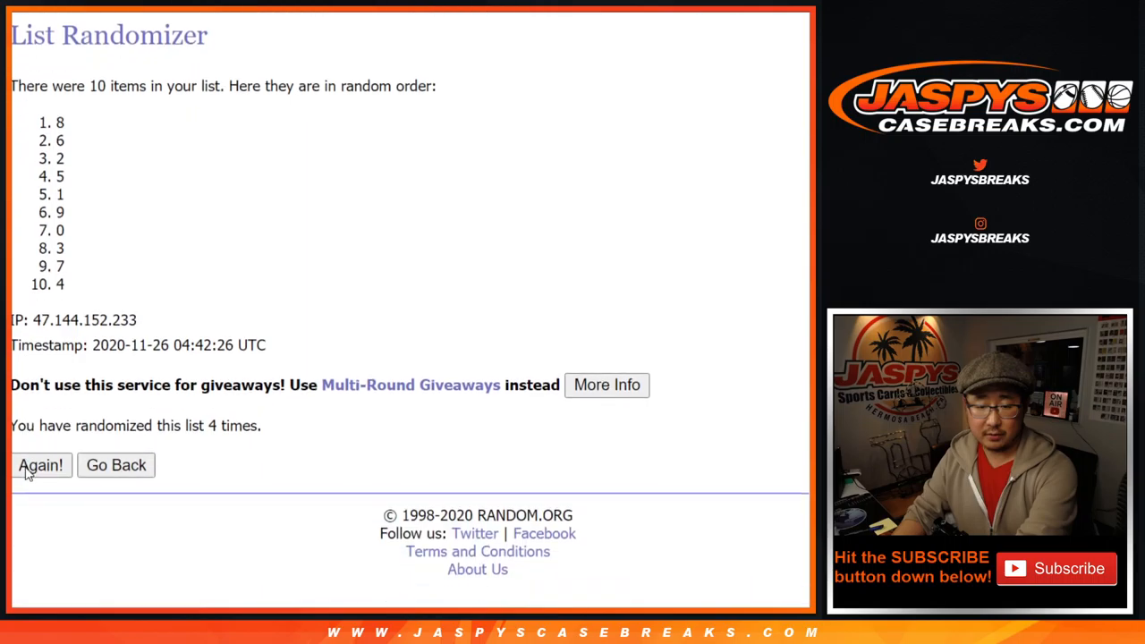
pyautogui.click(40, 465)
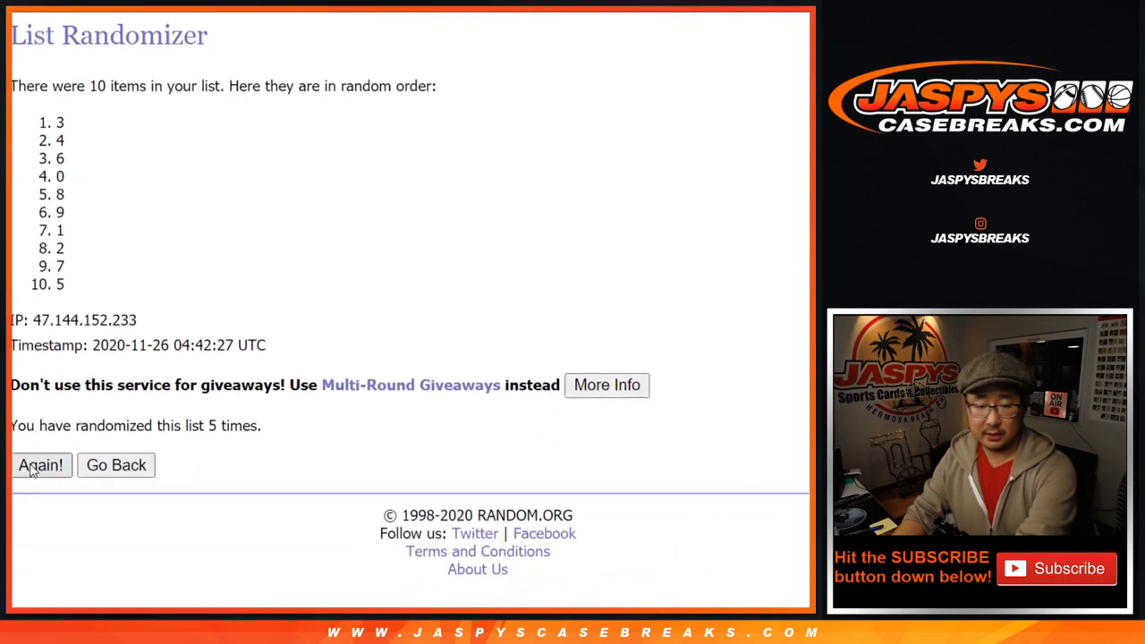
pyautogui.click(40, 464)
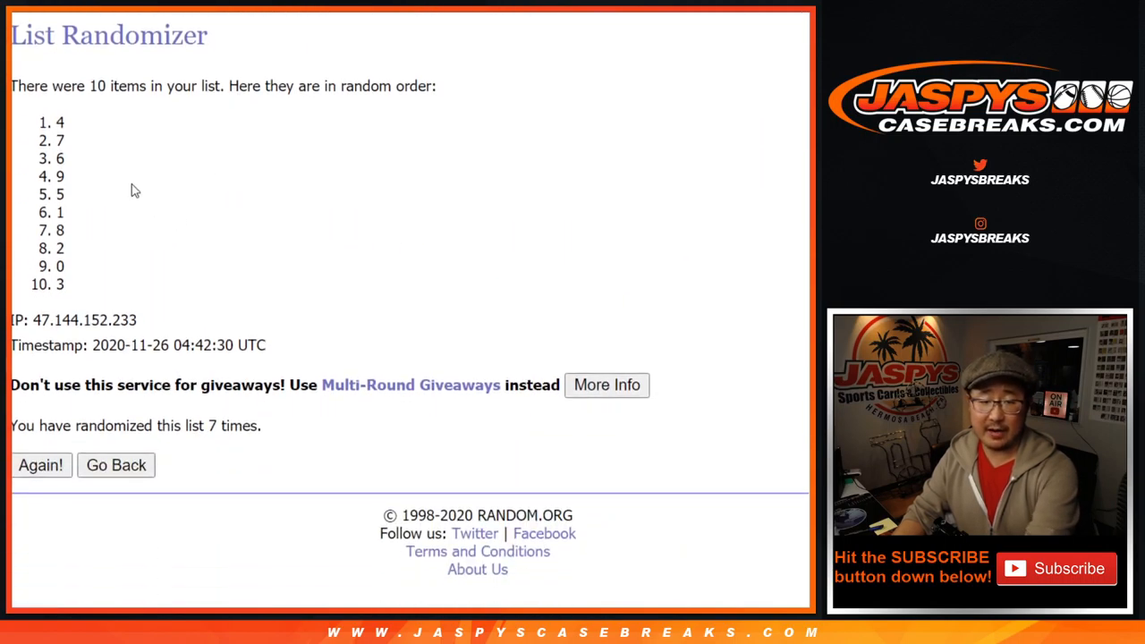
pyautogui.moveTo(62, 122); pyautogui.dragTo(63, 269)
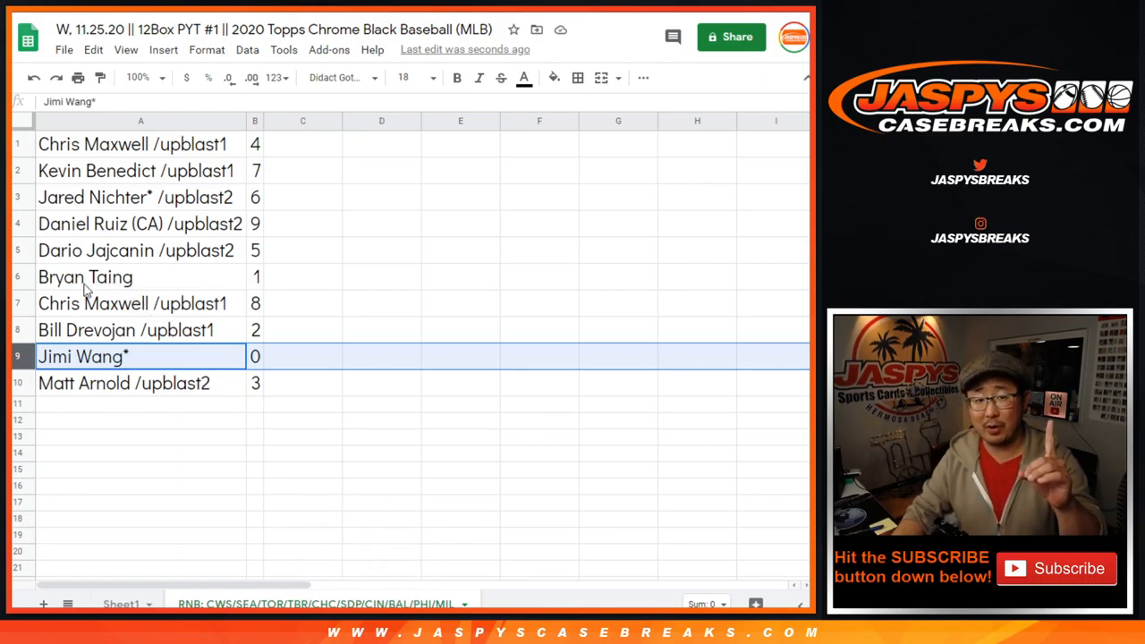
pyautogui.click(85, 277)
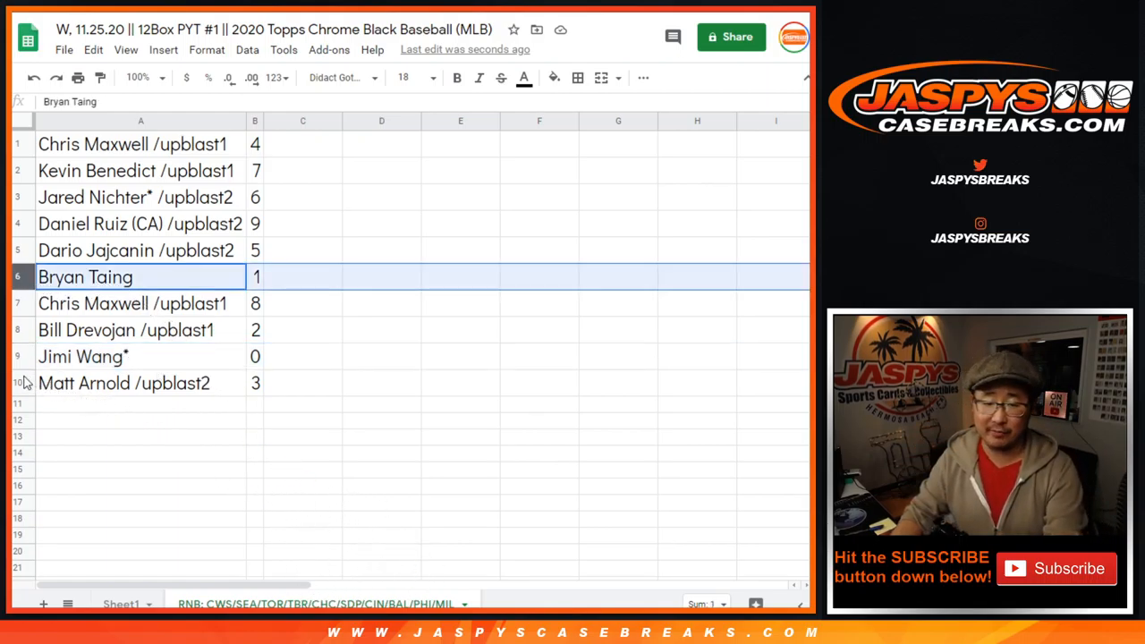
pyautogui.click(124, 382)
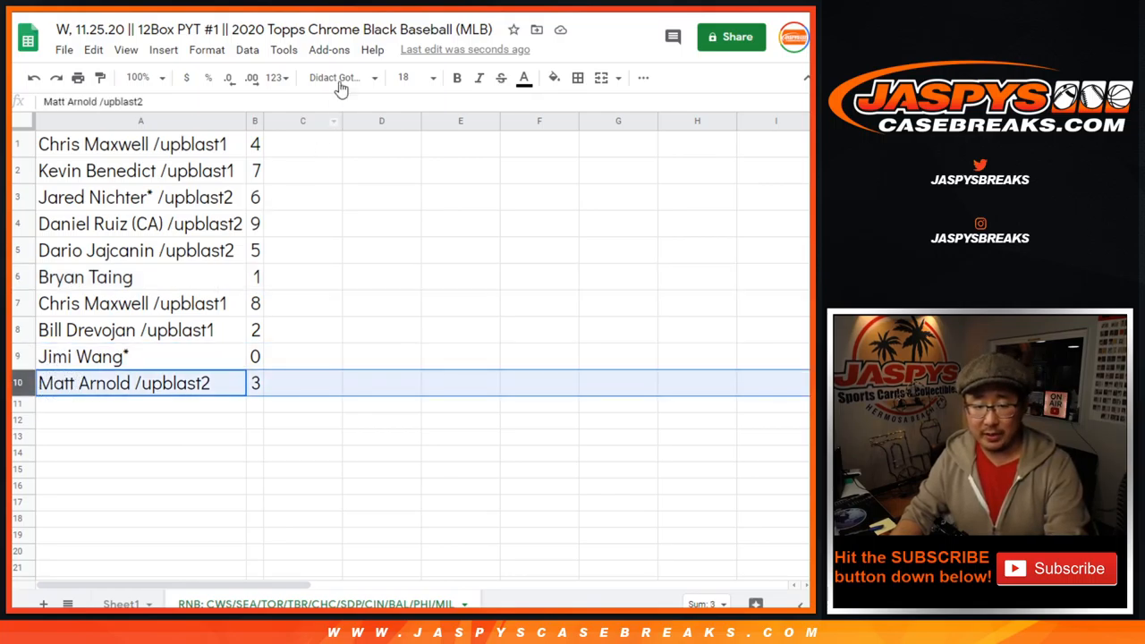
pyautogui.click(247, 50)
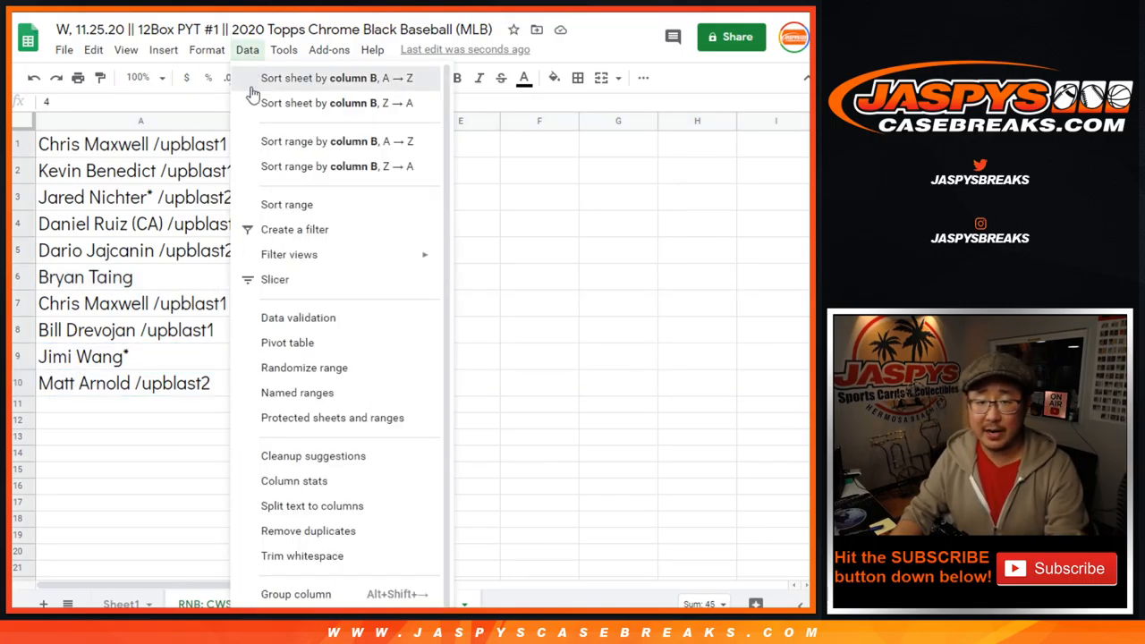